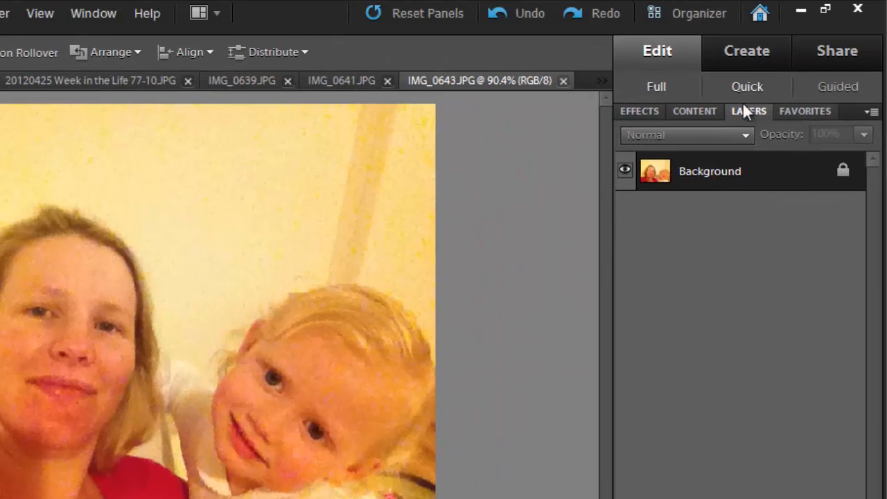
Start a new Photo Collage project from the Create panel.
{"action": "left_click", "coordinate": [747, 51]}
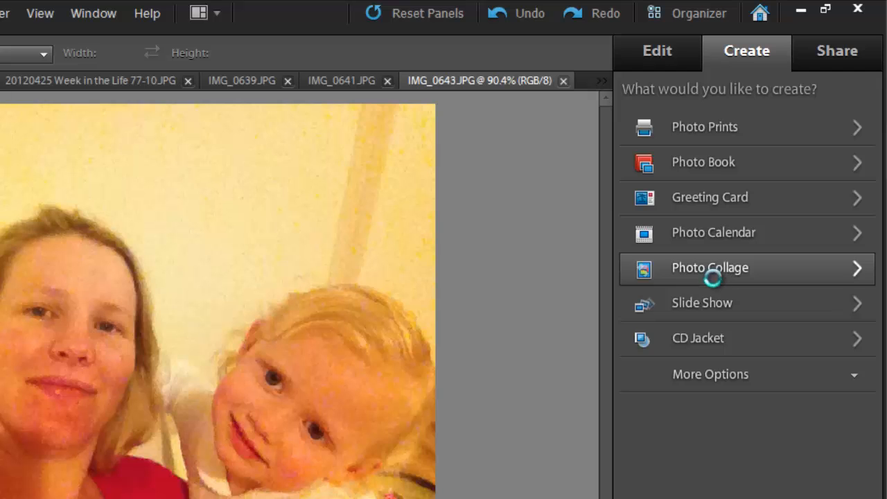
{"action": "left_click", "coordinate": [709, 267]}
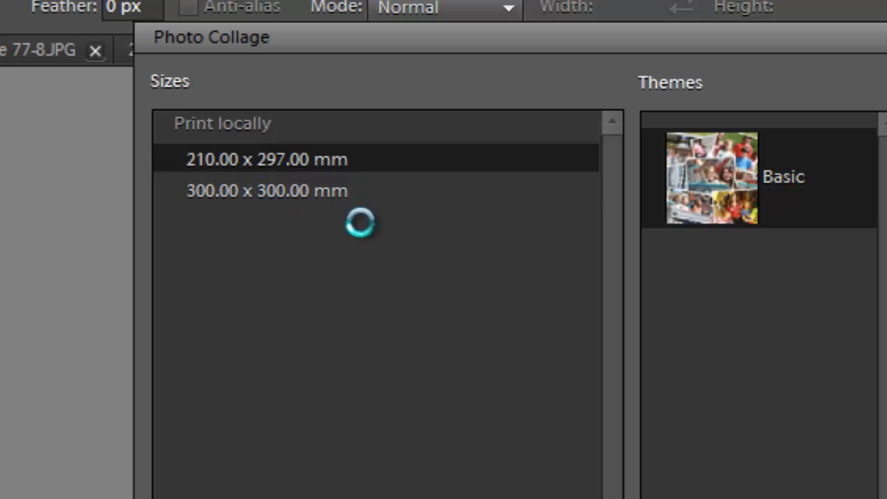
Pick the 300 x 300 mm size with the Basic theme and Autofill, and build the collage.
{"action": "left_click", "coordinate": [267, 191]}
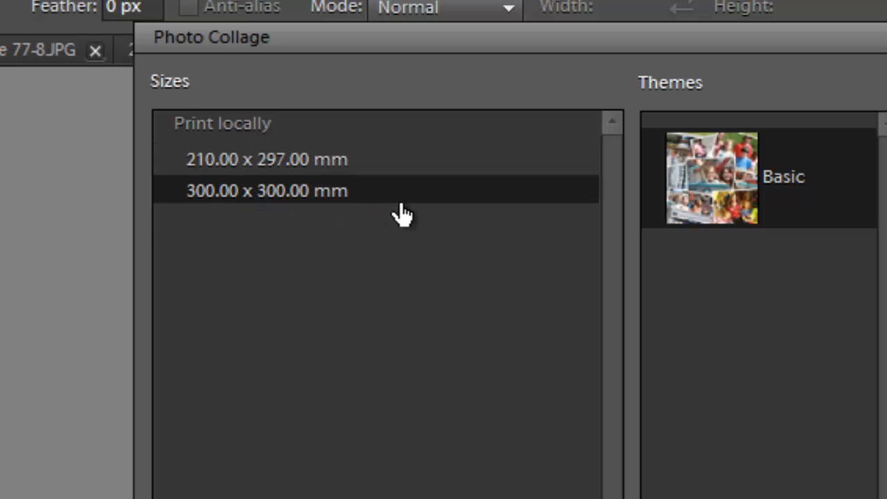
{"action": "mouse_move", "coordinate": [513, 262]}
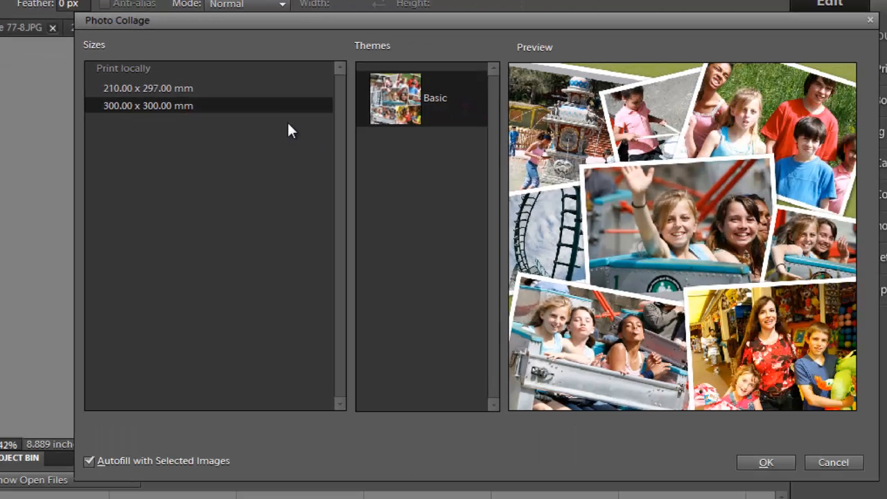
{"action": "mouse_move", "coordinate": [77, 480]}
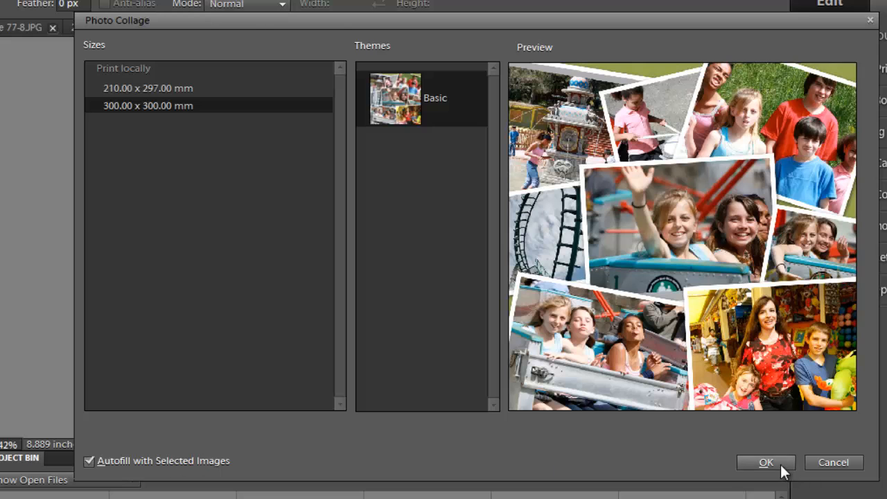
{"action": "left_click", "coordinate": [765, 462]}
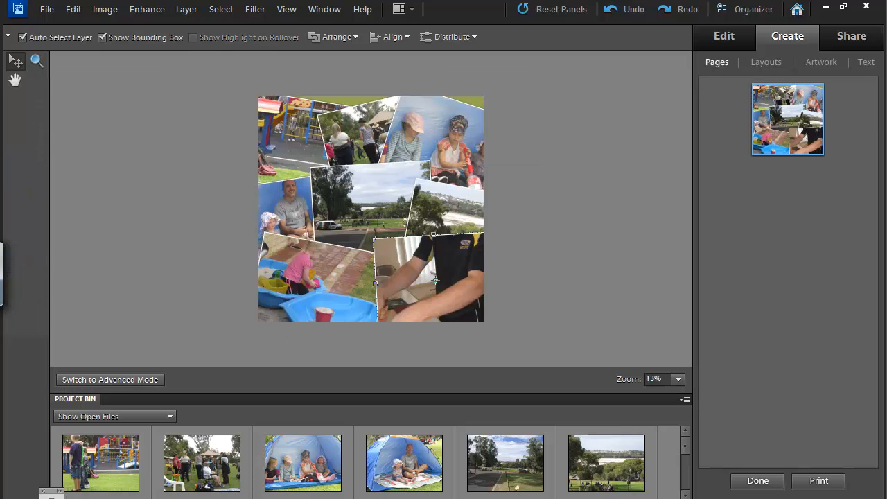
{"action": "mouse_move", "coordinate": [749, 125]}
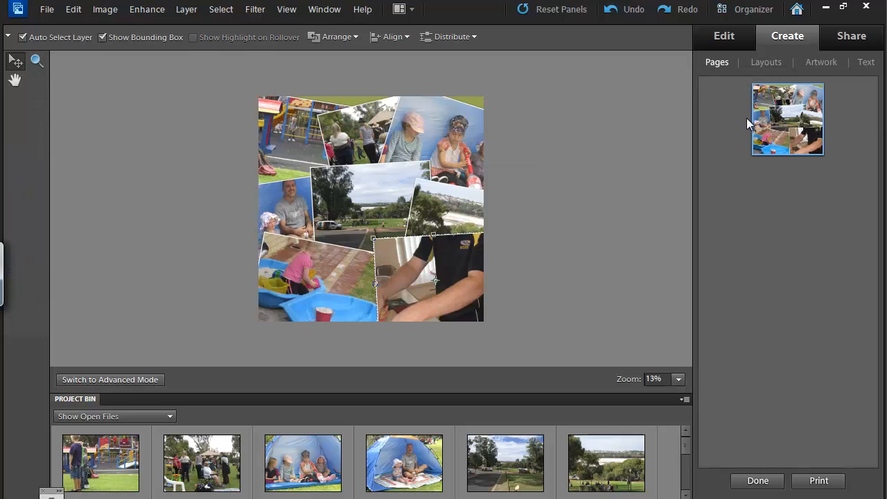
Choose a grid layout from the Layouts list and select the children-in-tent photo.
{"action": "left_click", "coordinate": [766, 61]}
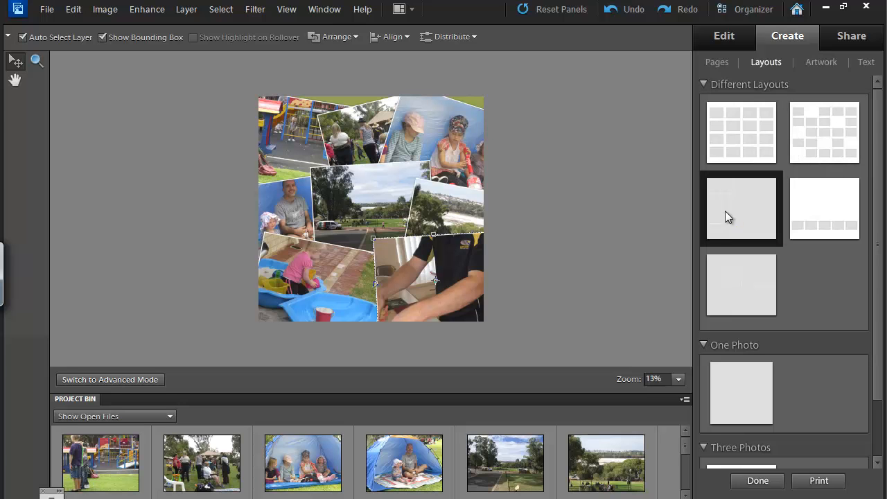
{"action": "scroll", "scroll_direction": "down", "scroll_amount": 3}
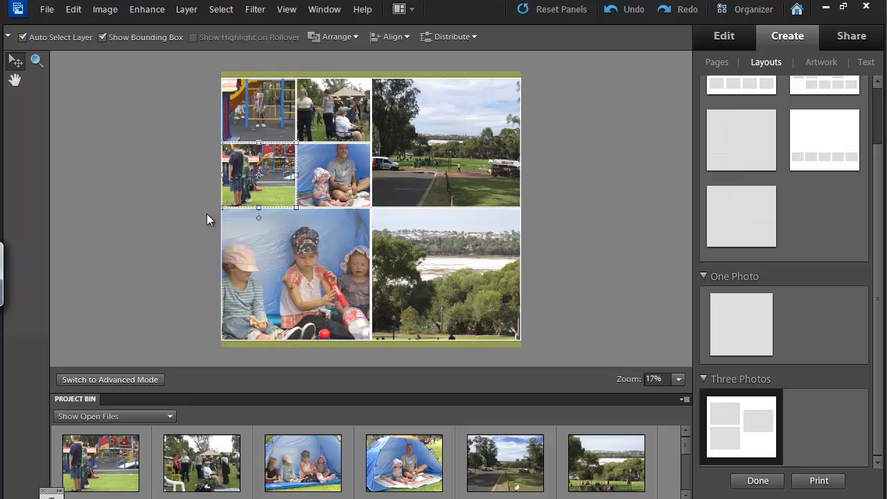
{"action": "mouse_move", "coordinate": [172, 273]}
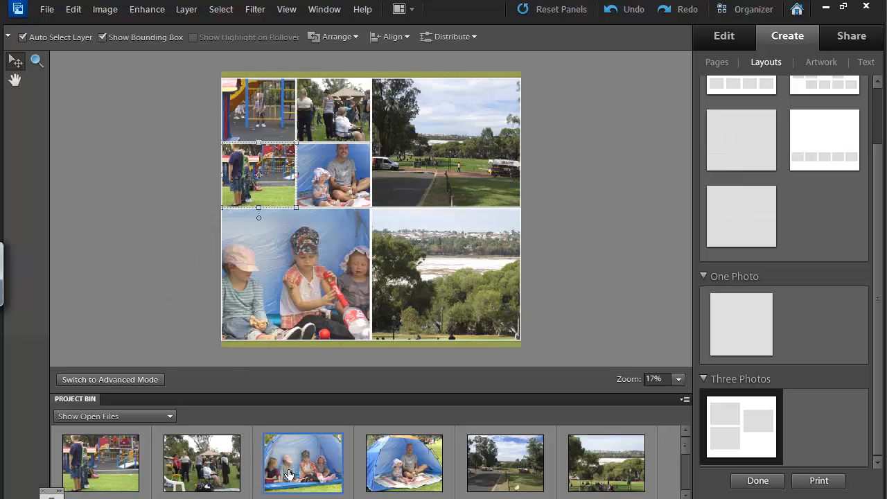
{"action": "left_click", "coordinate": [303, 463]}
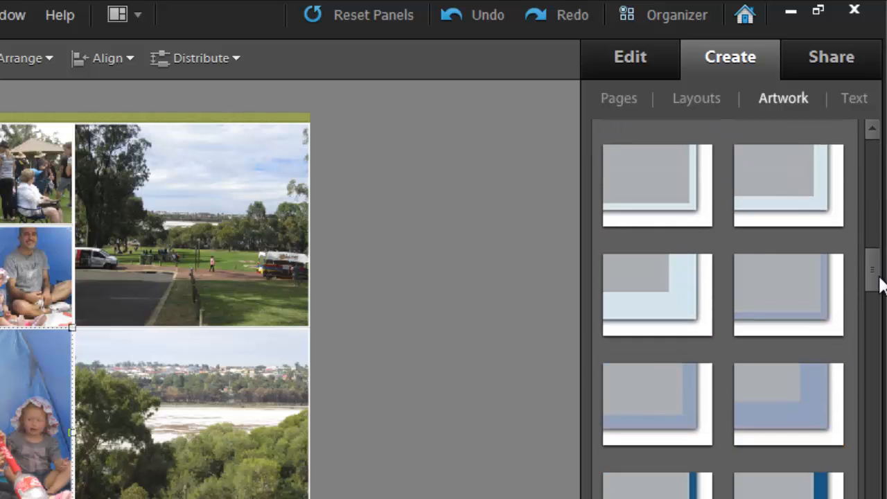
Add black frames to the top-left playground photo and the top-right landscape photo.
{"action": "scroll", "scroll_direction": "down", "scroll_amount": 3}
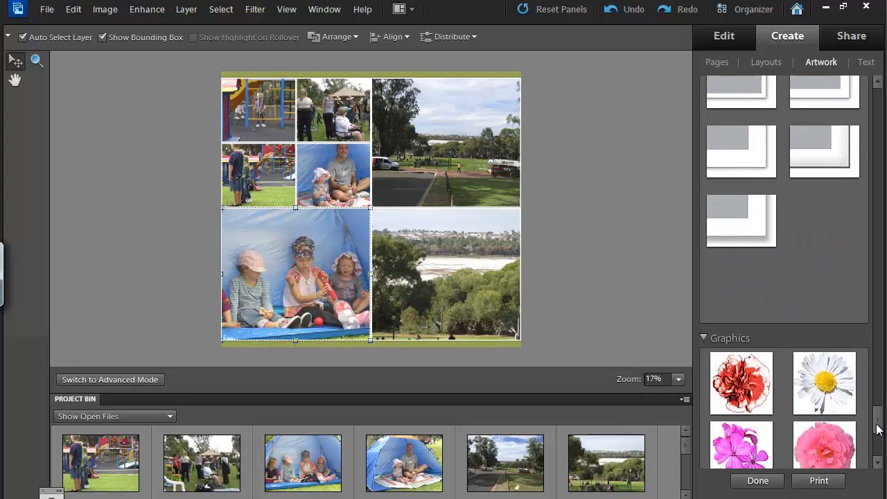
{"action": "scroll", "scroll_direction": "down", "scroll_amount": 3}
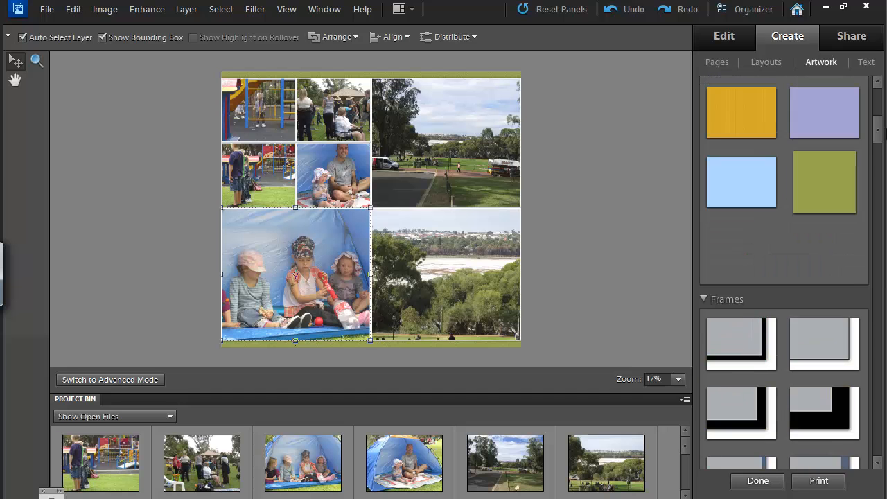
{"action": "mouse_move", "coordinate": [505, 246]}
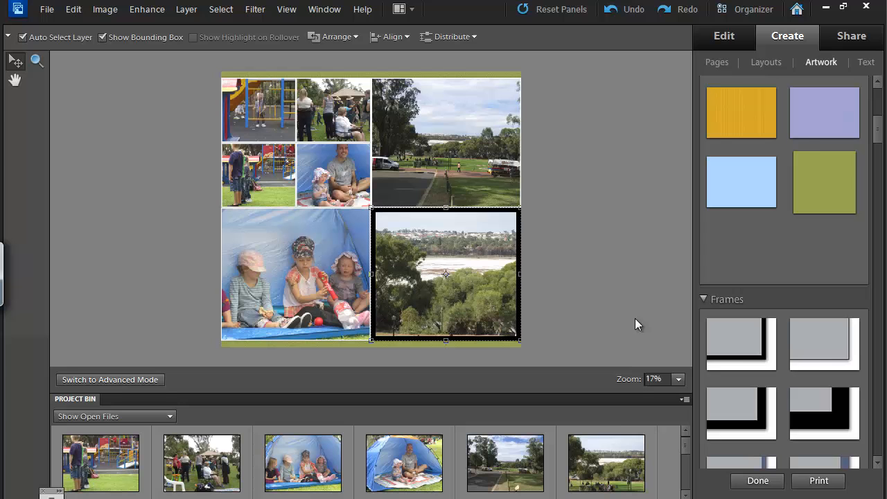
{"action": "left_click", "coordinate": [334, 109]}
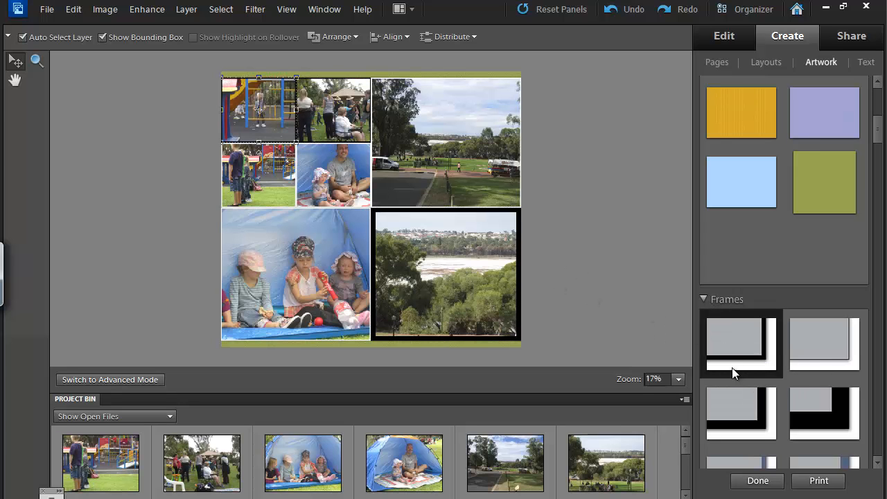
{"action": "left_click", "coordinate": [333, 175]}
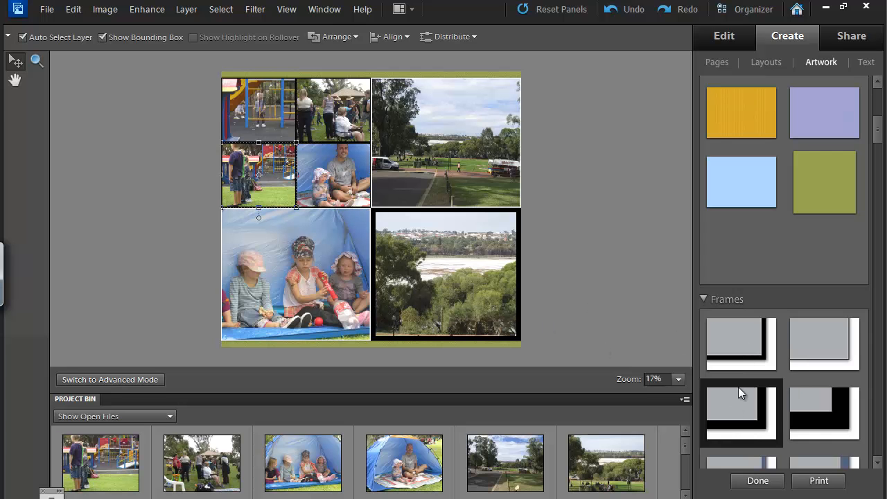
{"action": "left_click", "coordinate": [445, 139]}
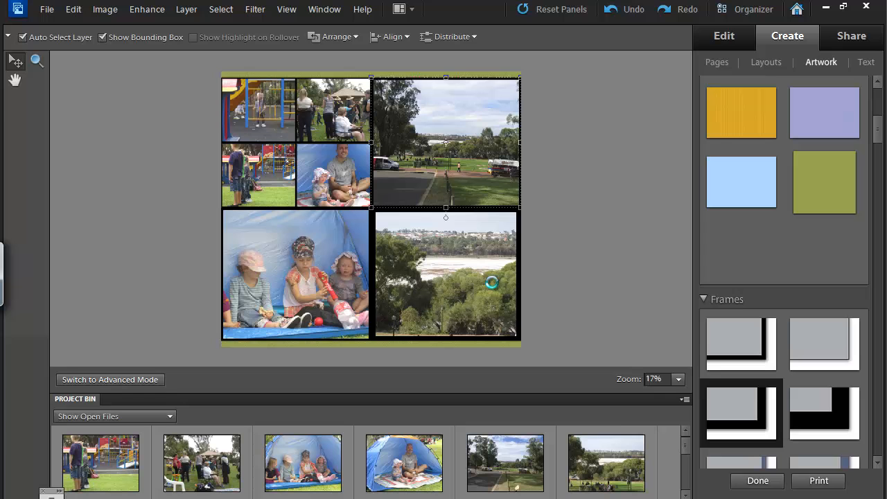
{"action": "left_click", "coordinate": [824, 412]}
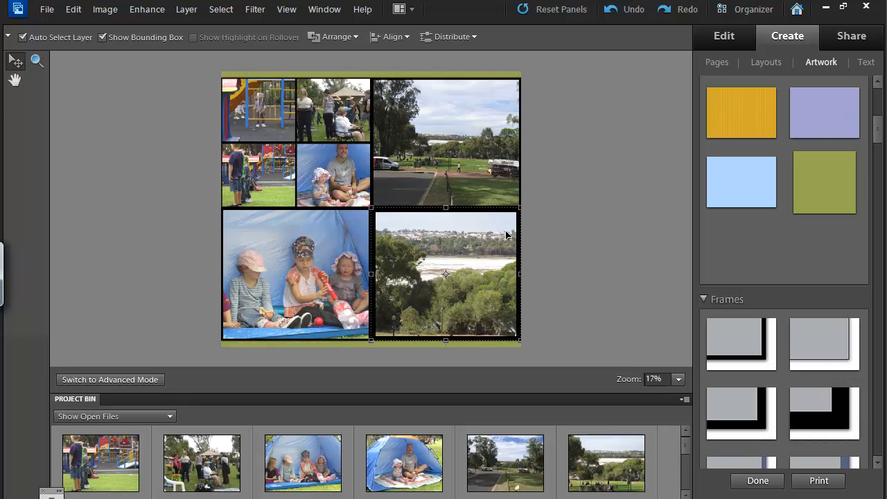
{"action": "mouse_move", "coordinate": [601, 276]}
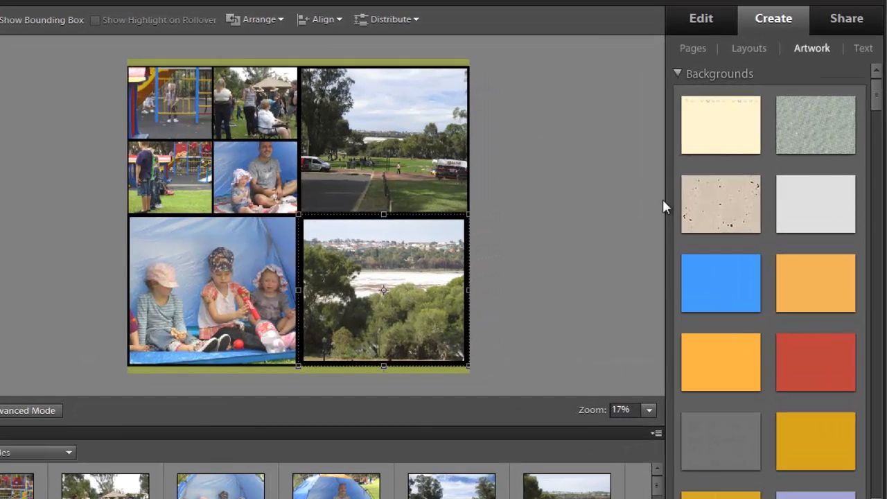
Place 'Anzac Day' text along the lake photo's bottom edge with a grey metallic style.
{"action": "left_click", "coordinate": [863, 48]}
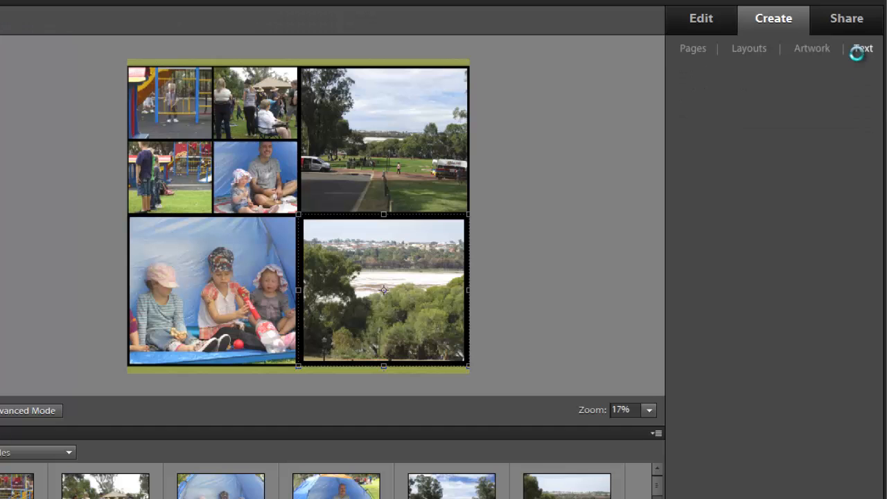
{"action": "left_click", "coordinate": [863, 47]}
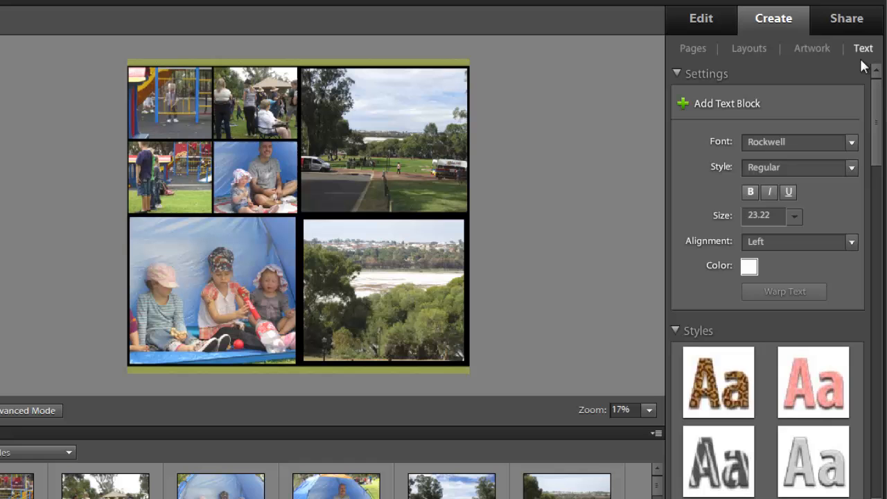
{"action": "scroll", "scroll_direction": "down", "scroll_amount": 3}
{"action": "type", "text": "Anzac Day"}
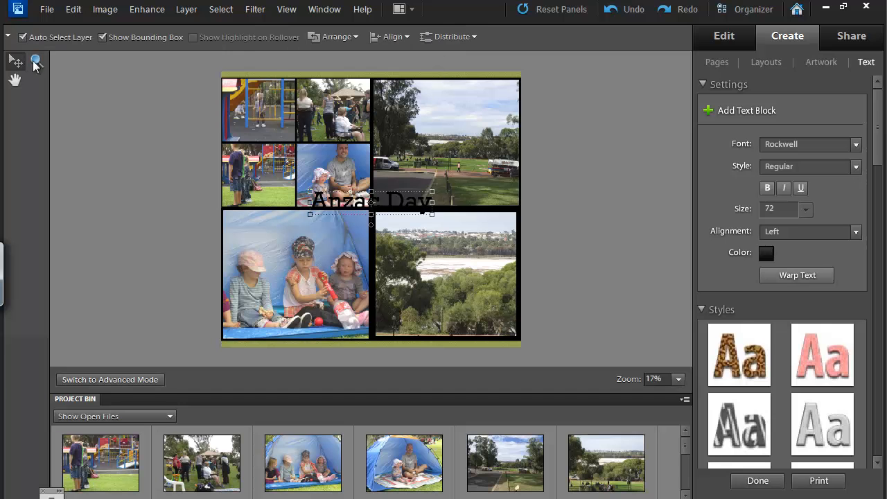
{"action": "left_click_drag", "start_coordinate": [371, 201], "coordinate": [440, 304]}
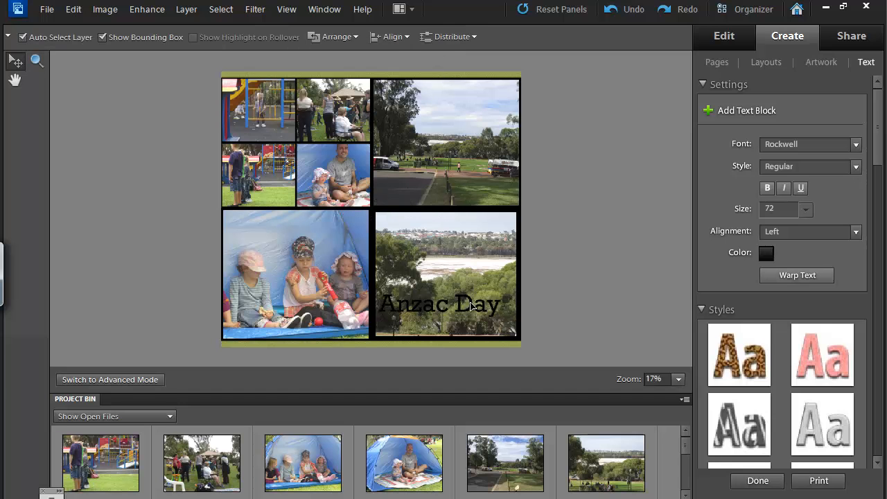
{"action": "left_click_drag", "start_coordinate": [440, 304], "coordinate": [444, 329]}
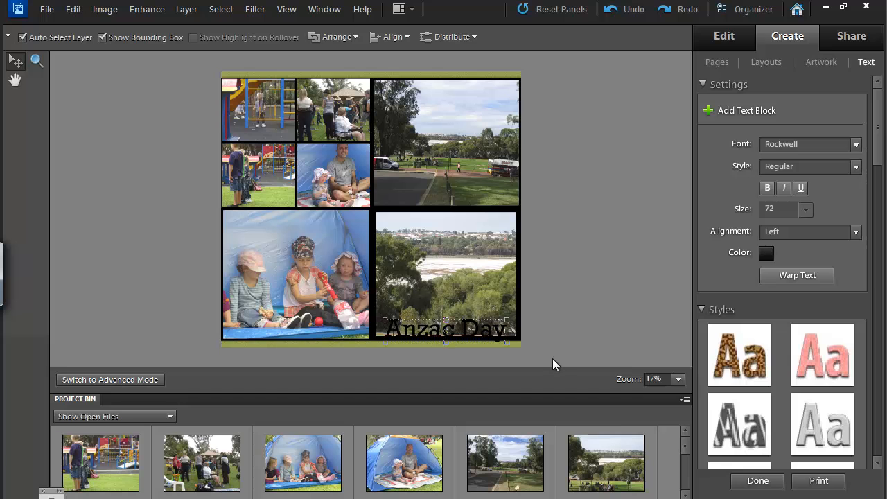
{"action": "mouse_move", "coordinate": [558, 355]}
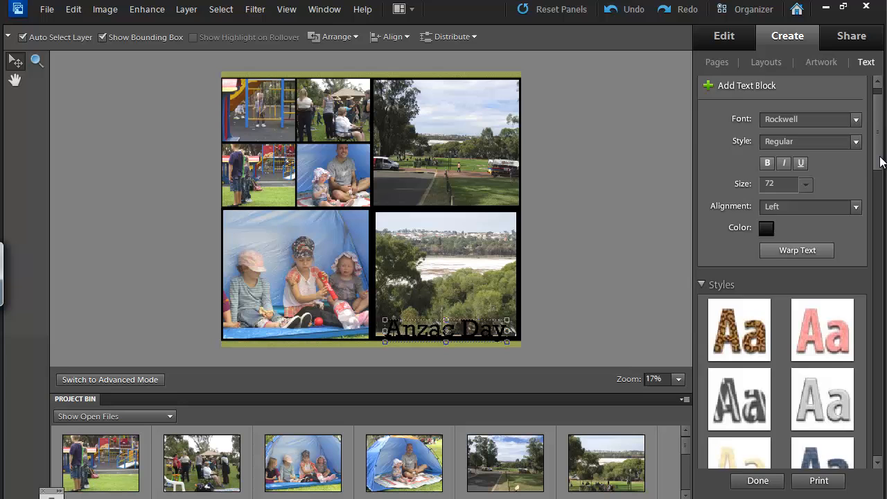
{"action": "scroll", "scroll_direction": "down", "scroll_amount": 3}
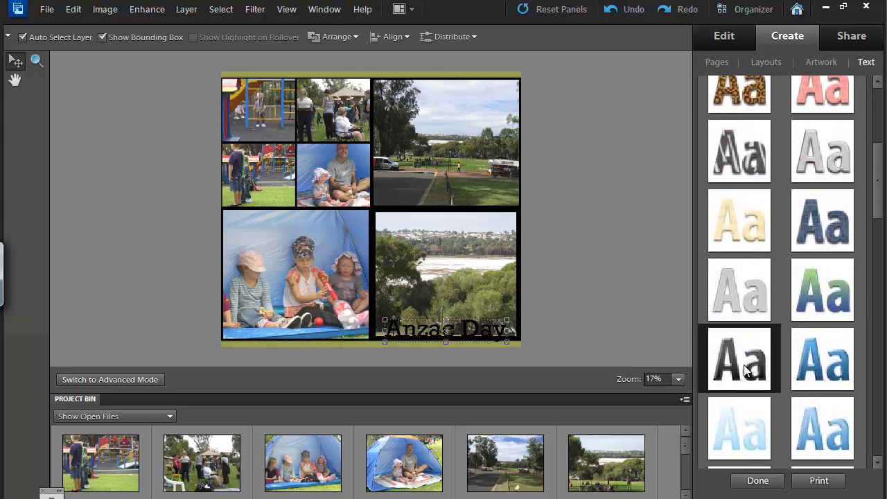
{"action": "left_click", "coordinate": [739, 358]}
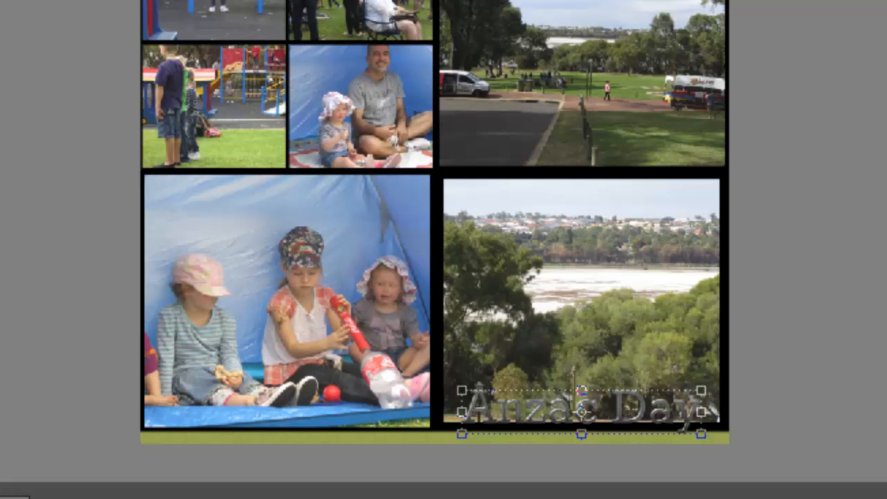
{"action": "mouse_move", "coordinate": [36, 172]}
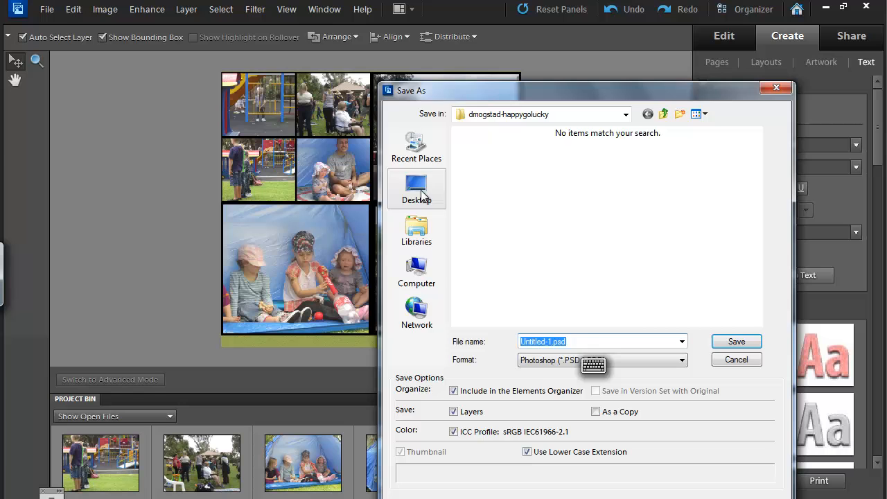
Save the collage as a layered Photoshop PSD file.
{"action": "left_click", "coordinate": [736, 359]}
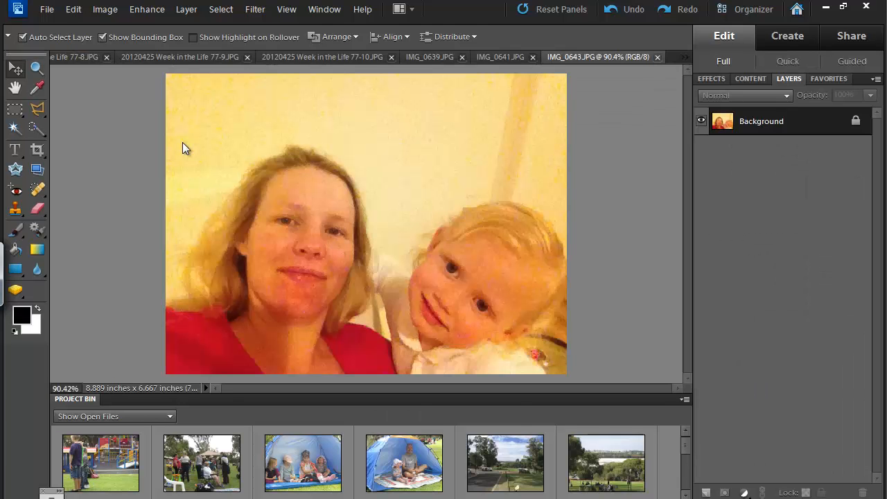
Open the saved Anzac Day.psd file and deselect the framed photo.
{"action": "left_click", "coordinate": [47, 9]}
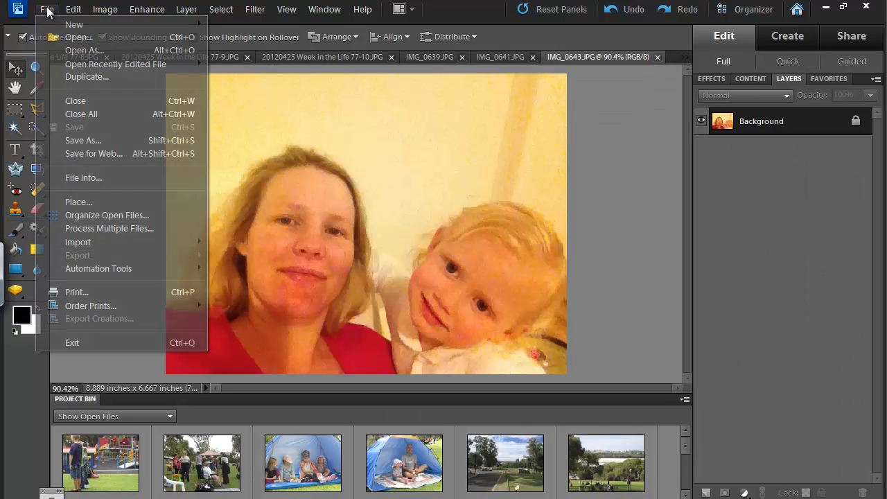
{"action": "mouse_move", "coordinate": [78, 36]}
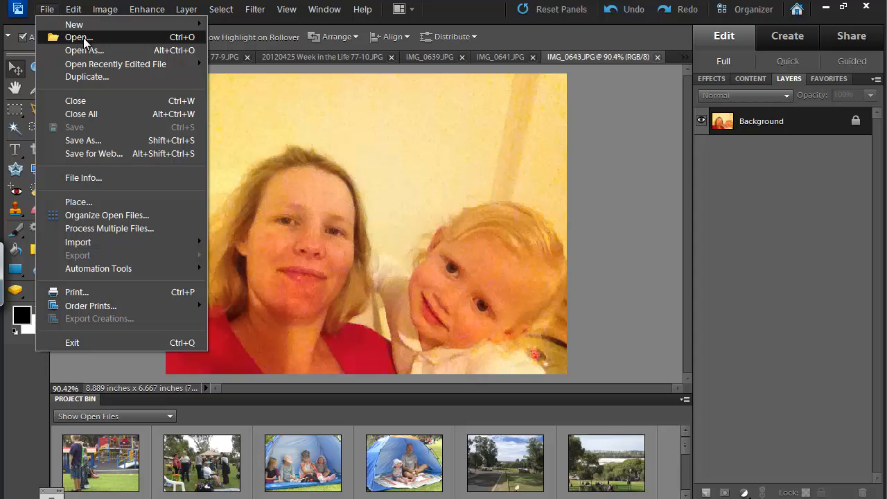
{"action": "left_click", "coordinate": [79, 37]}
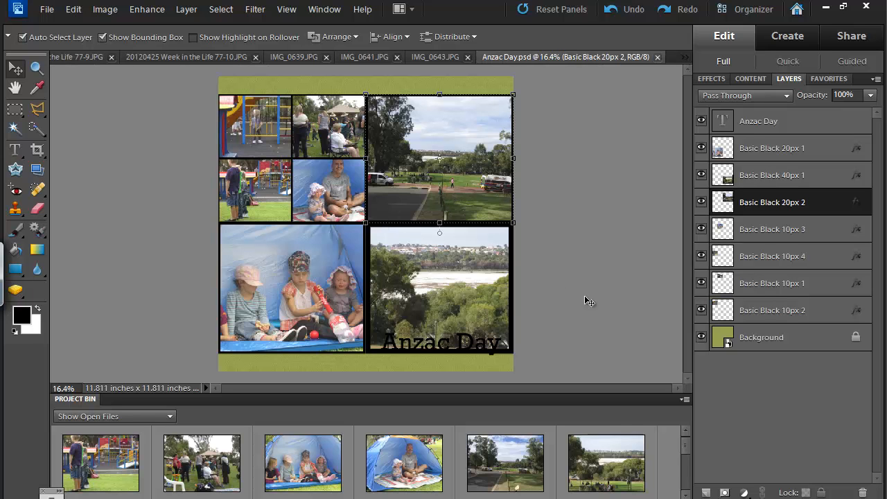
{"action": "left_click", "coordinate": [761, 337]}
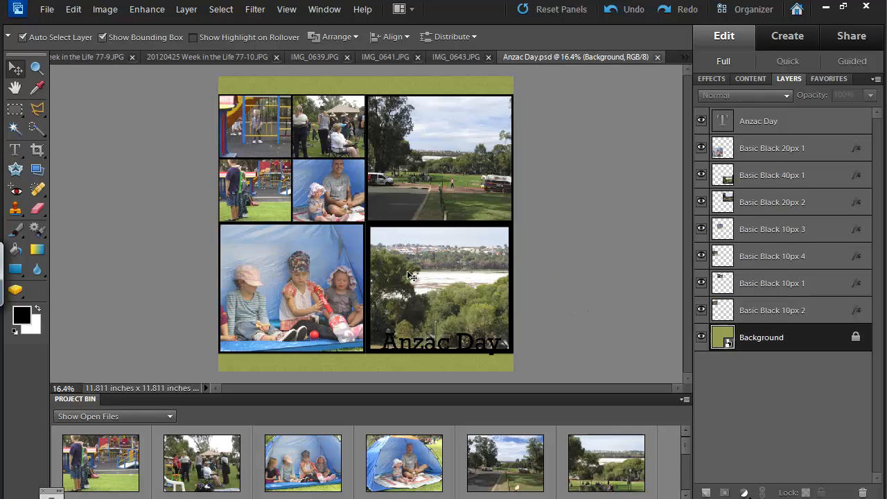
{"action": "mouse_move", "coordinate": [590, 381]}
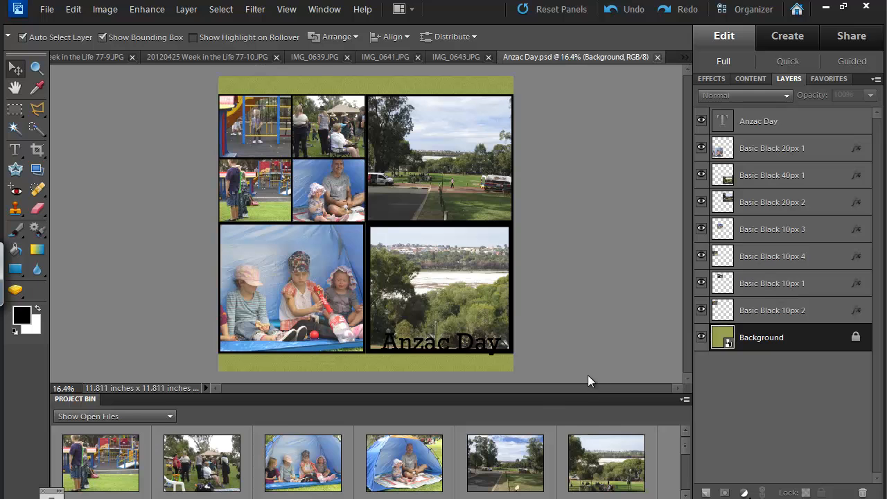